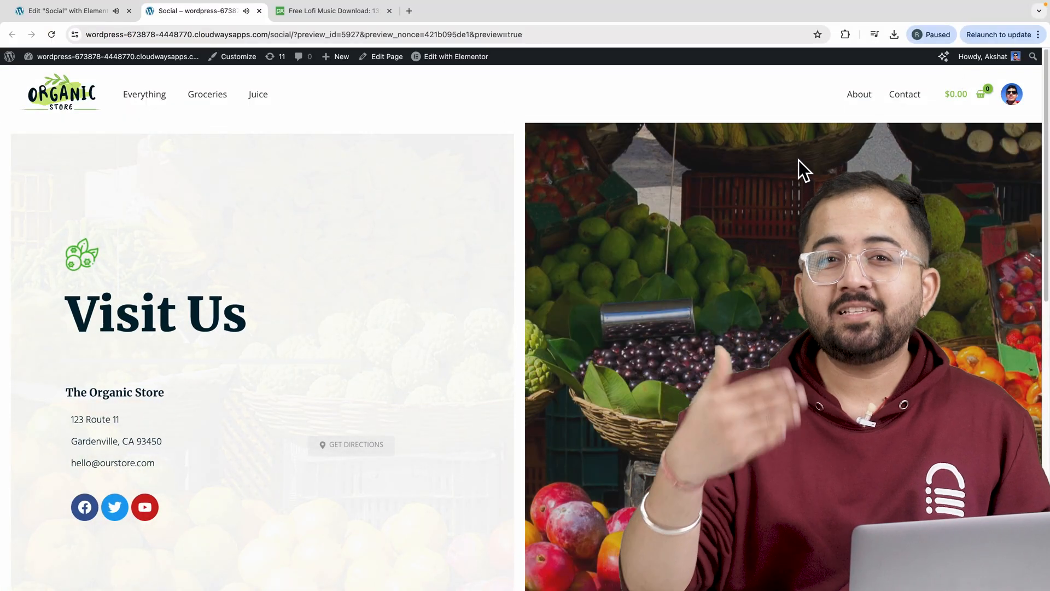
Step: Open AirLift's Site Performance Report showing original score 45 versus optimized 98
{"action": "scroll", "scroll_direction": "down", "scroll_amount": 3}
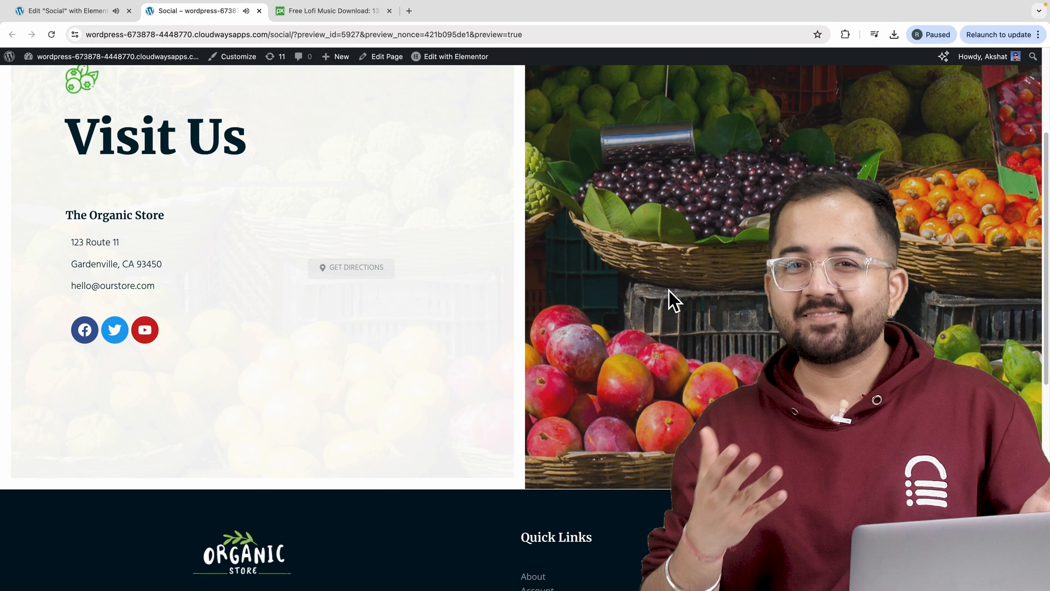
{"action": "scroll", "scroll_direction": "up", "scroll_amount": 3}
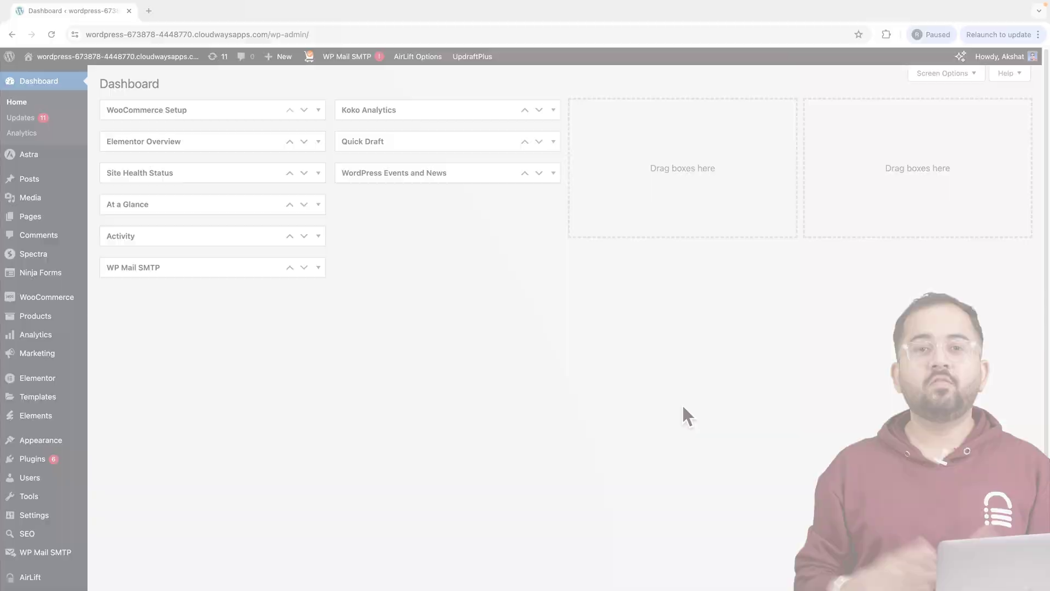
{"action": "left_click", "coordinate": [30, 215]}
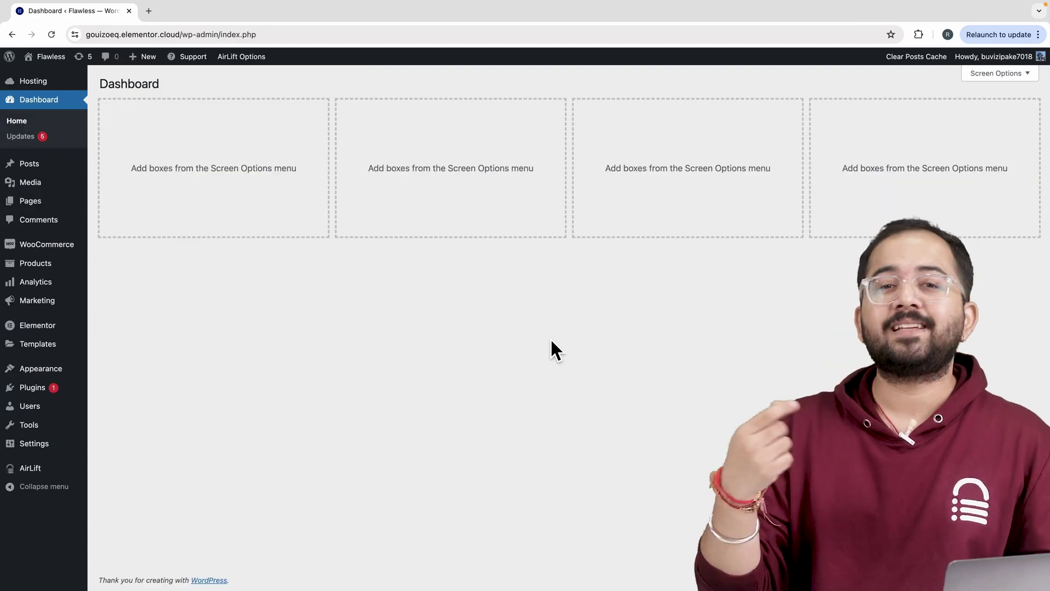
{"action": "mouse_move", "coordinate": [346, 393]}
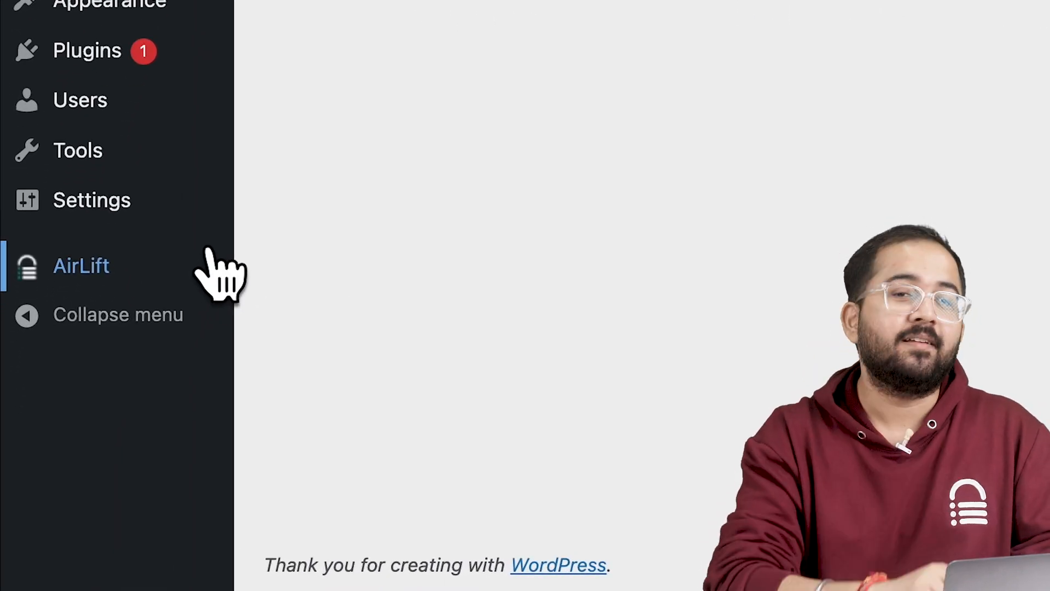
{"action": "left_click", "coordinate": [81, 265]}
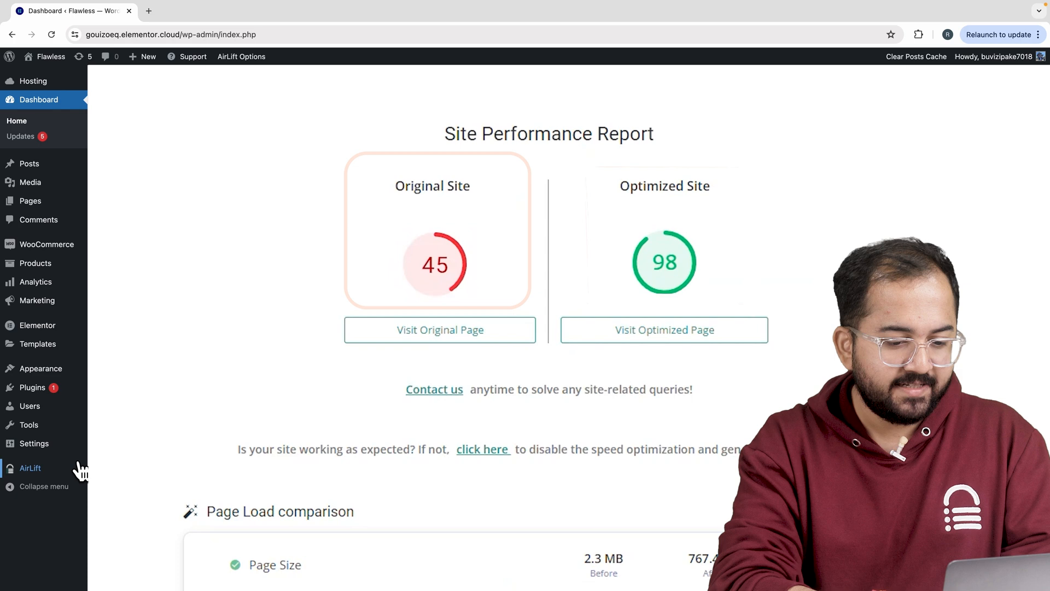
{"action": "mouse_move", "coordinate": [663, 231]}
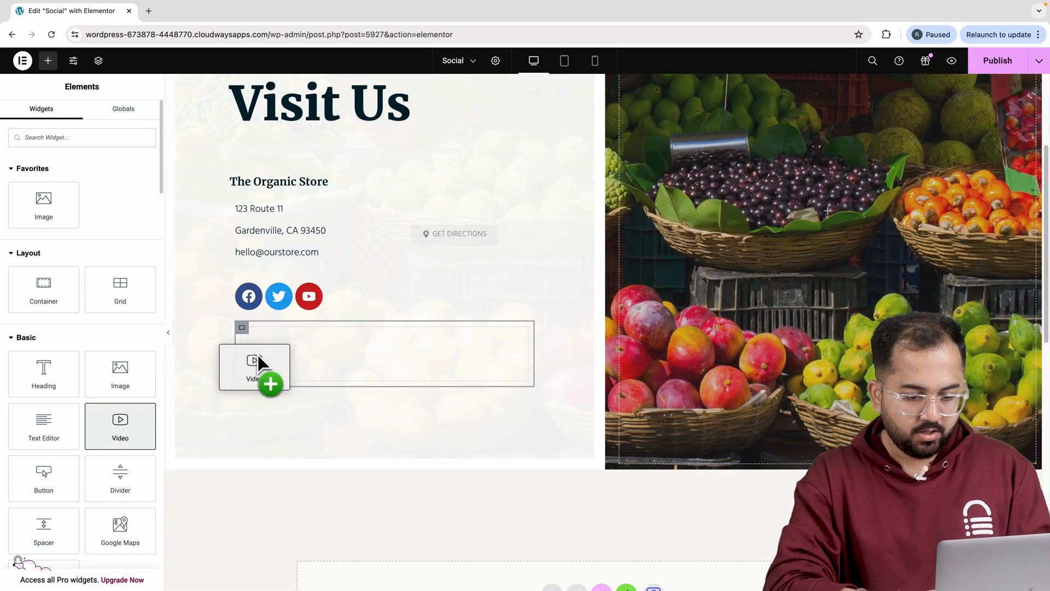
Step: Place a Video widget below the Visit Us social icons and open its Source dropdown
{"action": "left_click", "coordinate": [254, 365]}
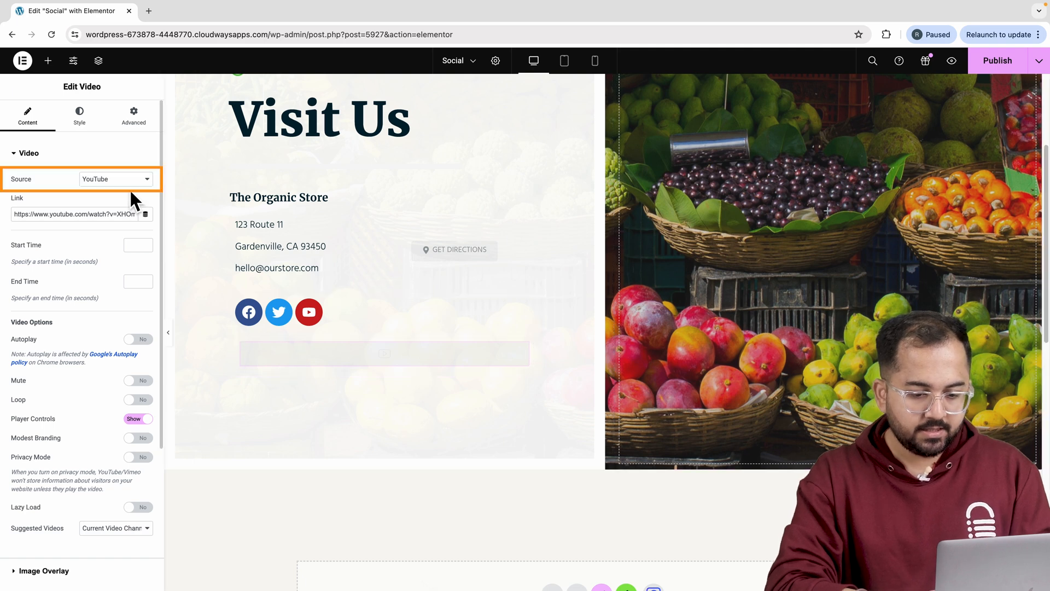
{"action": "left_click", "coordinate": [116, 179]}
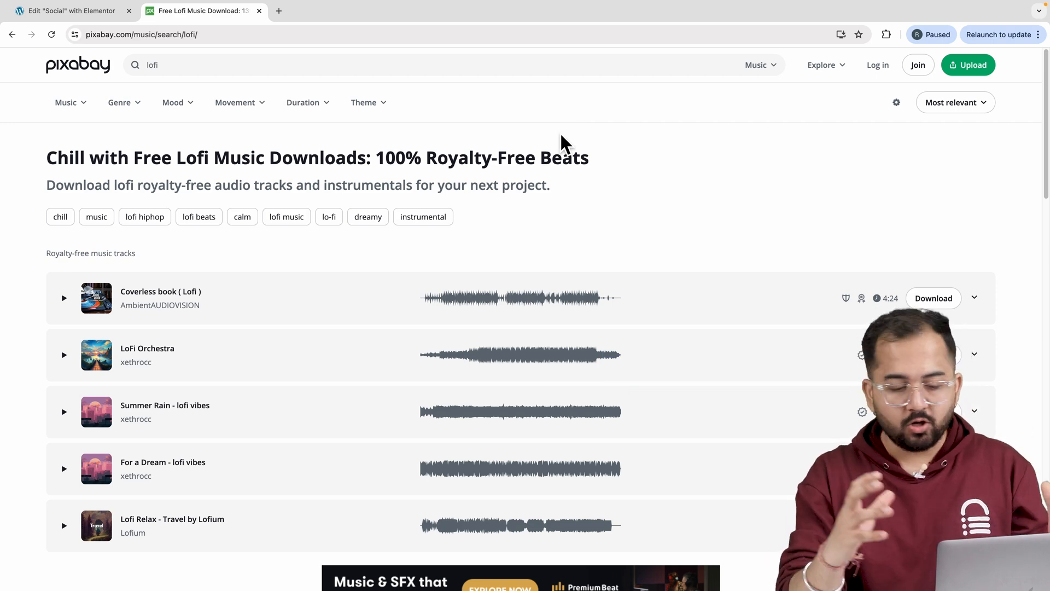
Step: Download 'Summer Rain - lofi vibes' from Pixabay and dismiss the thank-you popup
{"action": "scroll", "scroll_direction": "down", "scroll_amount": 3}
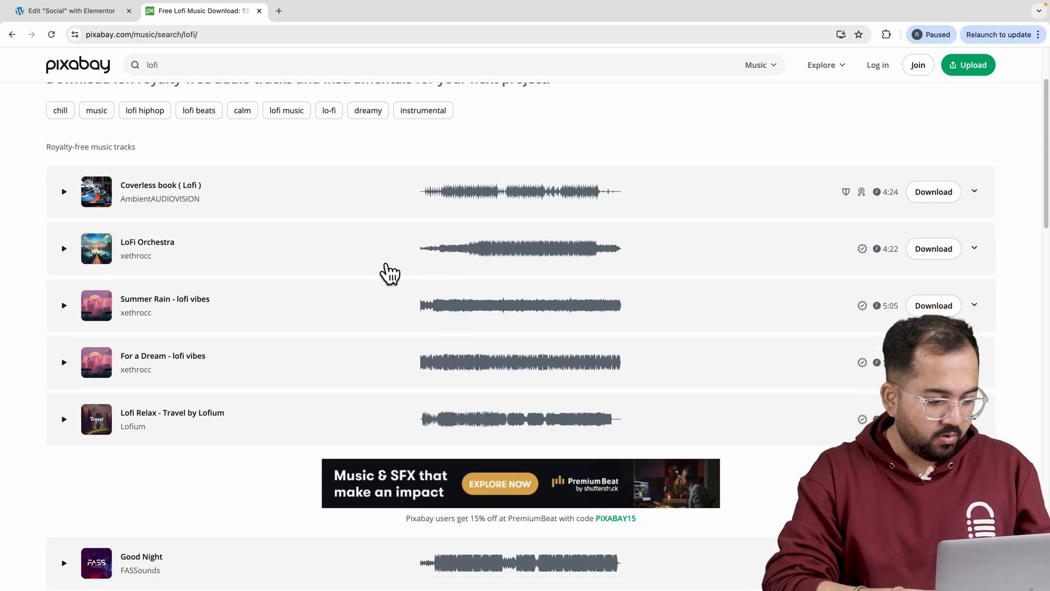
{"action": "mouse_move", "coordinate": [656, 297]}
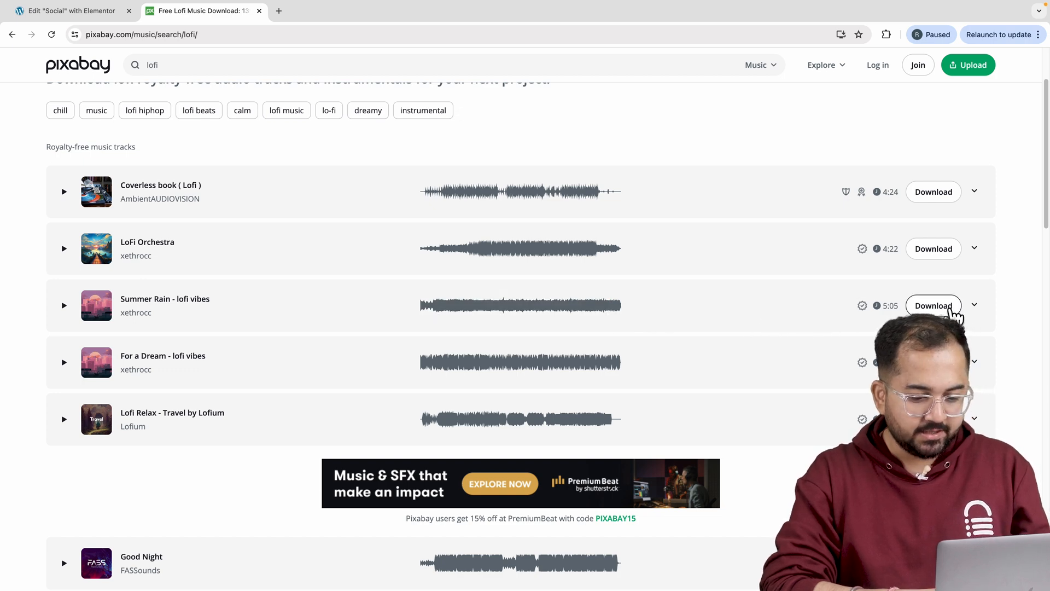
{"action": "left_click", "coordinate": [932, 305]}
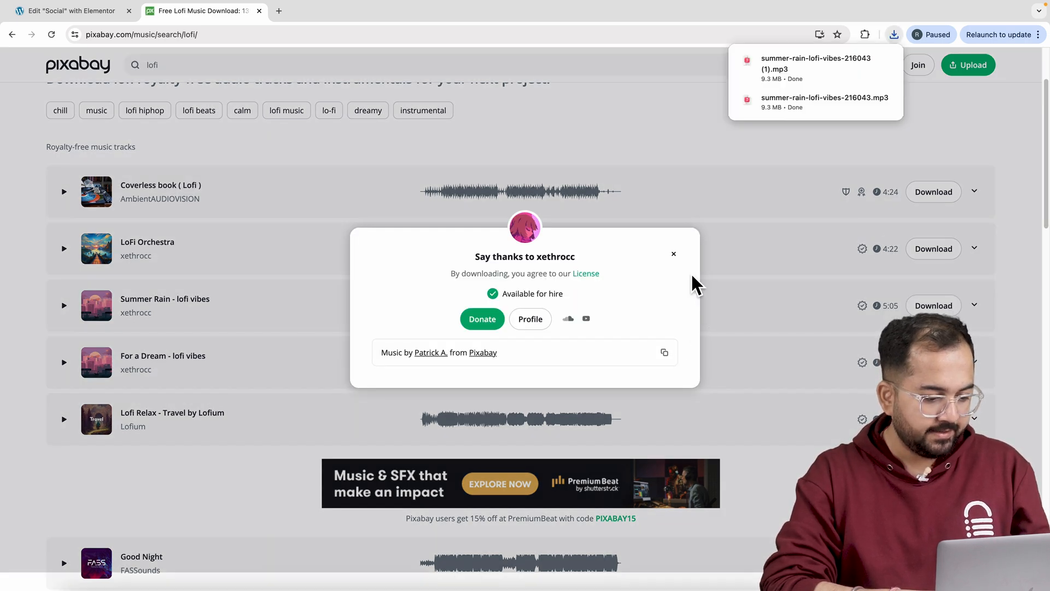
{"action": "left_click", "coordinate": [66, 11]}
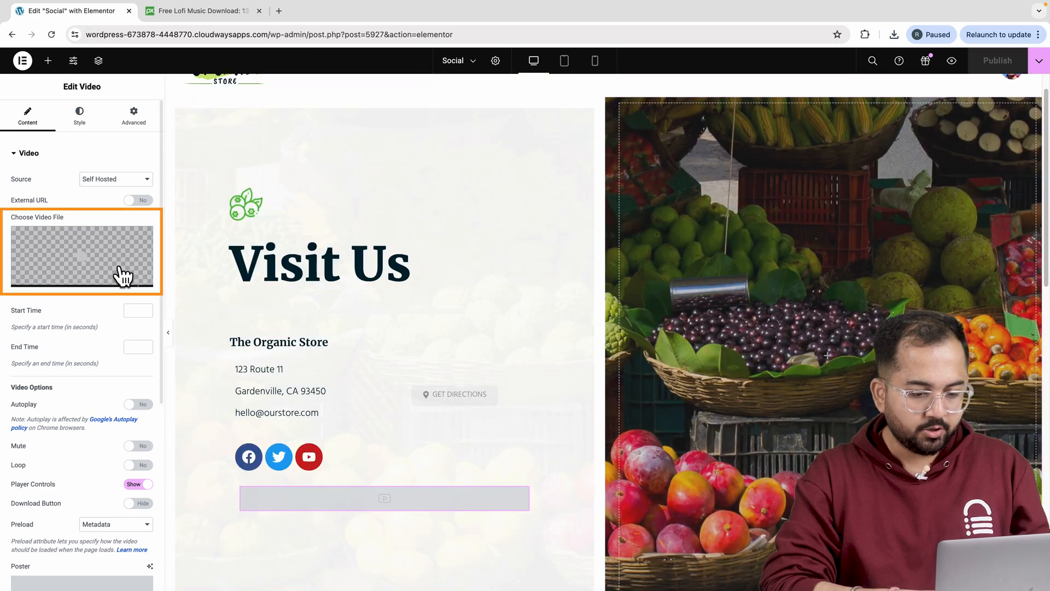
Step: Select summer-rain-lofi-vibes-216043-2.mp4 in the Media Library as the video file
{"action": "left_click", "coordinate": [82, 254]}
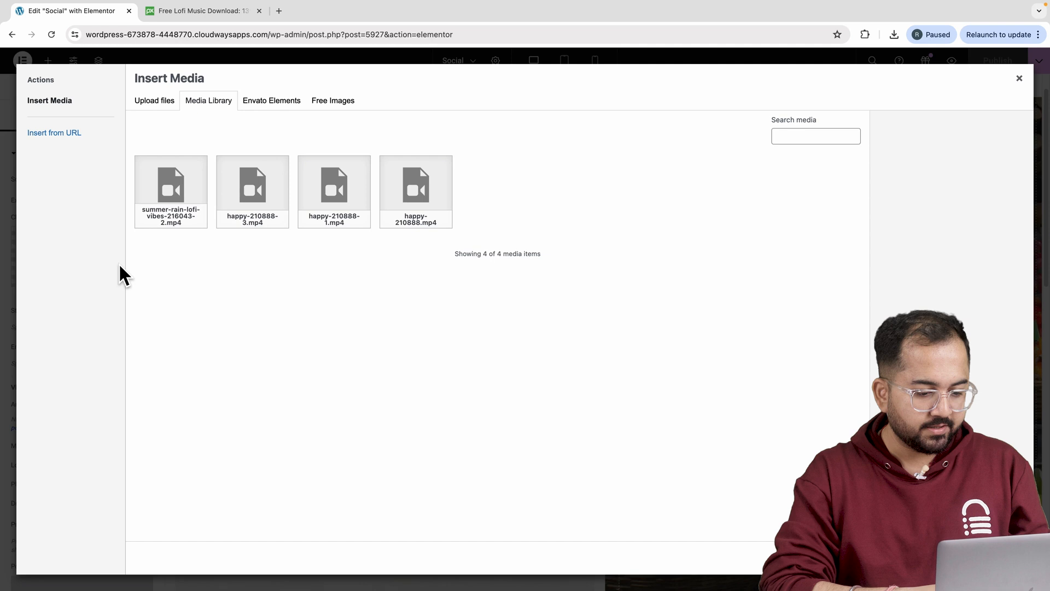
{"action": "left_click", "coordinate": [171, 191]}
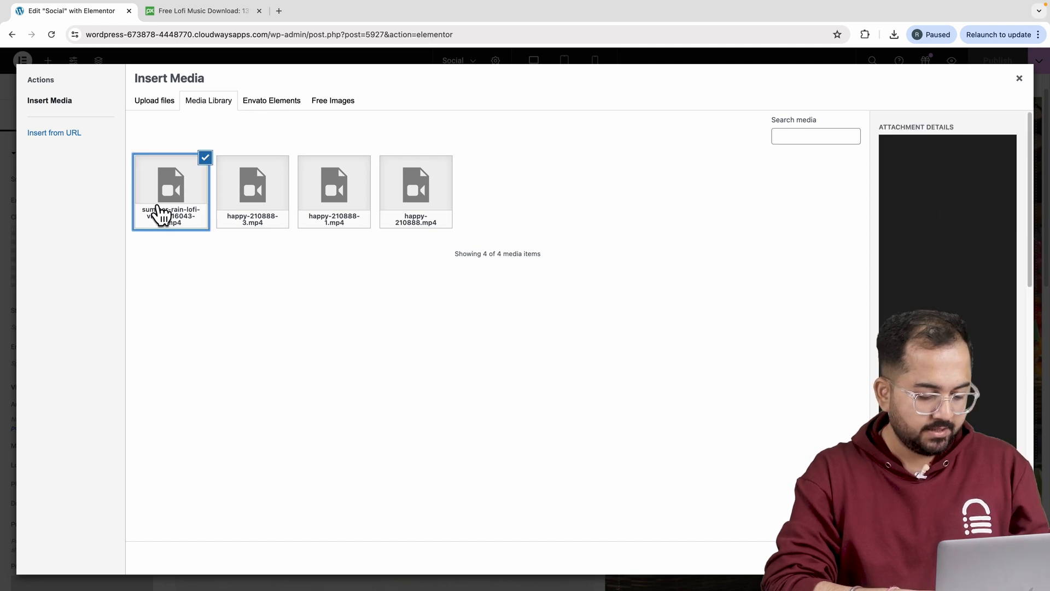
{"action": "left_click", "coordinate": [170, 192]}
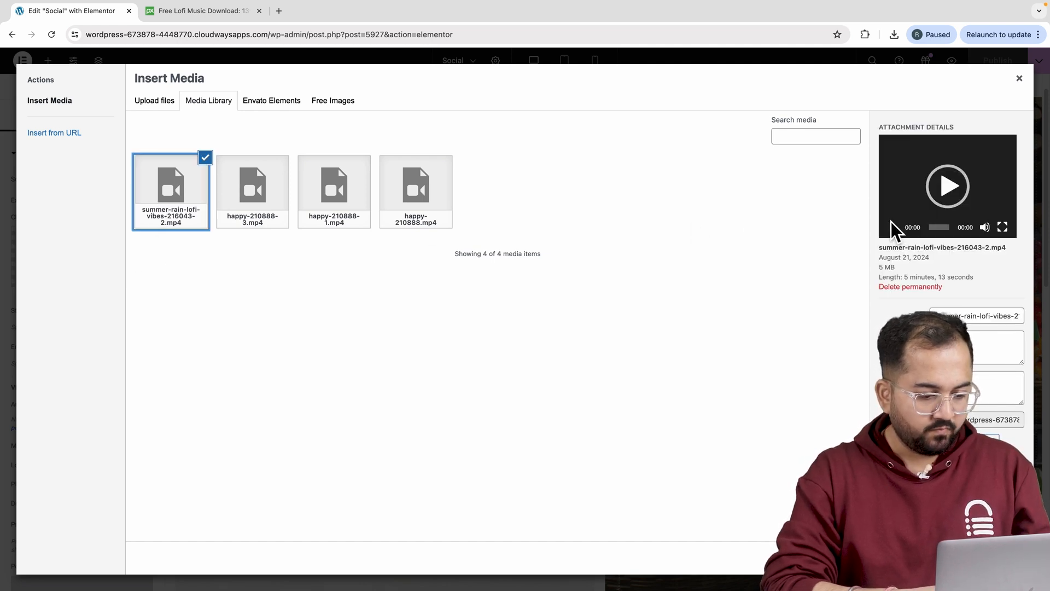
{"action": "mouse_move", "coordinate": [995, 228]}
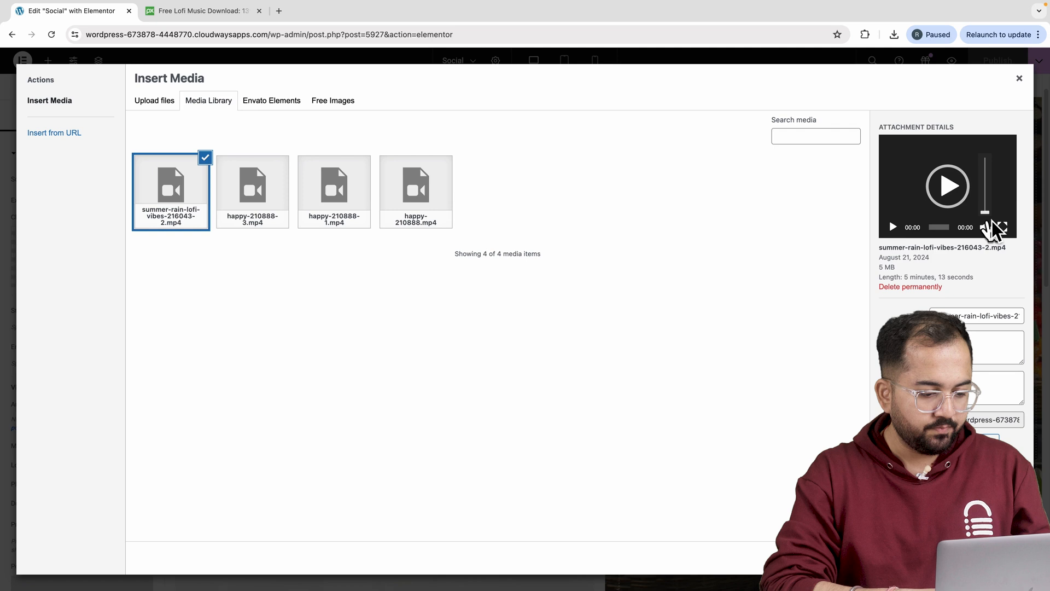
{"action": "mouse_move", "coordinate": [991, 188]}
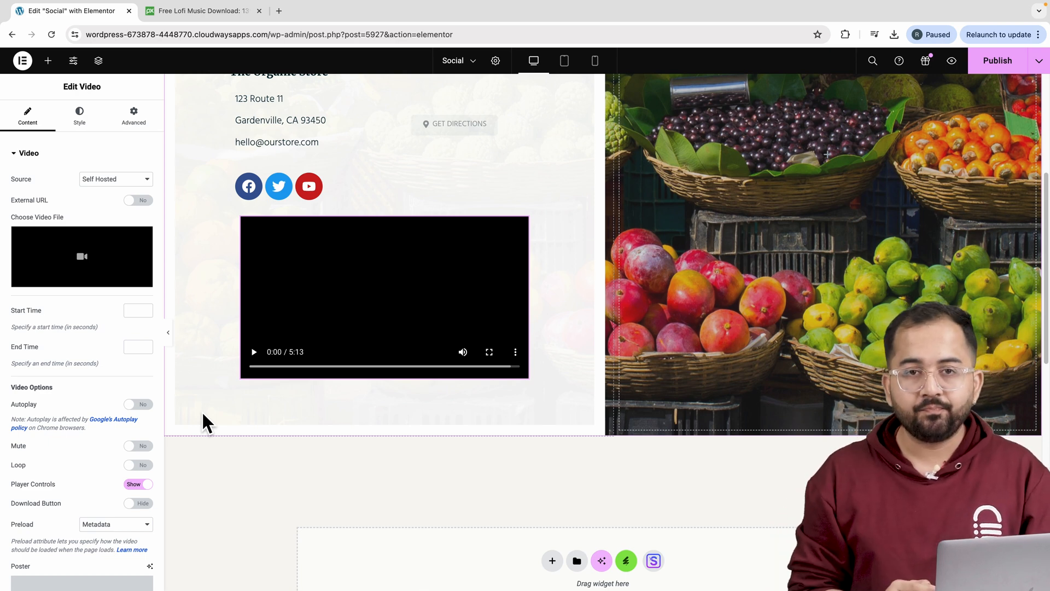
Step: Set Autoplay and Play On Mobile to Yes and Player Controls to Hide
{"action": "left_click", "coordinate": [138, 403]}
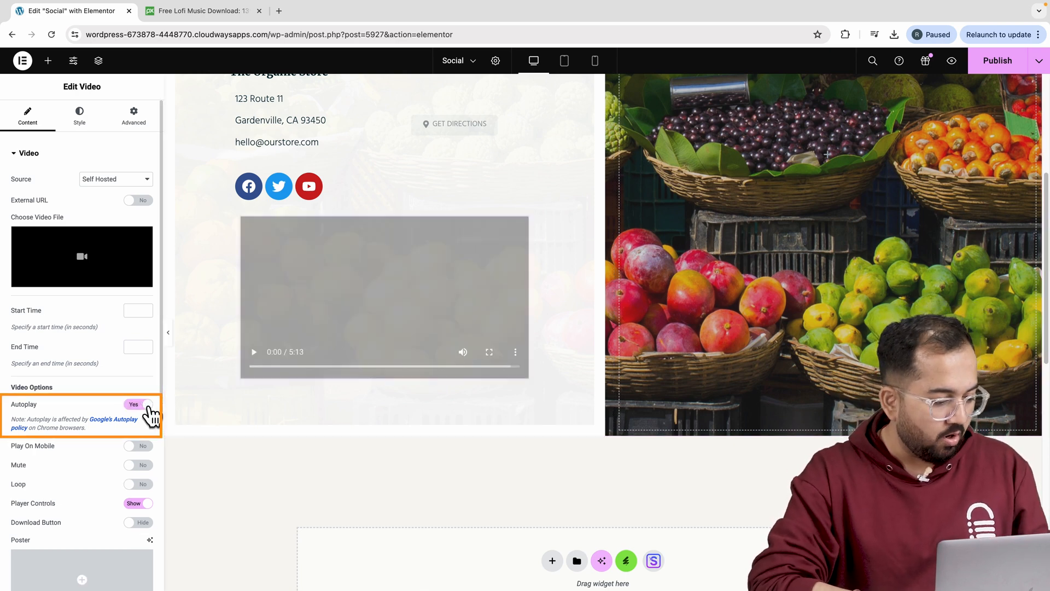
{"action": "left_click", "coordinate": [138, 445]}
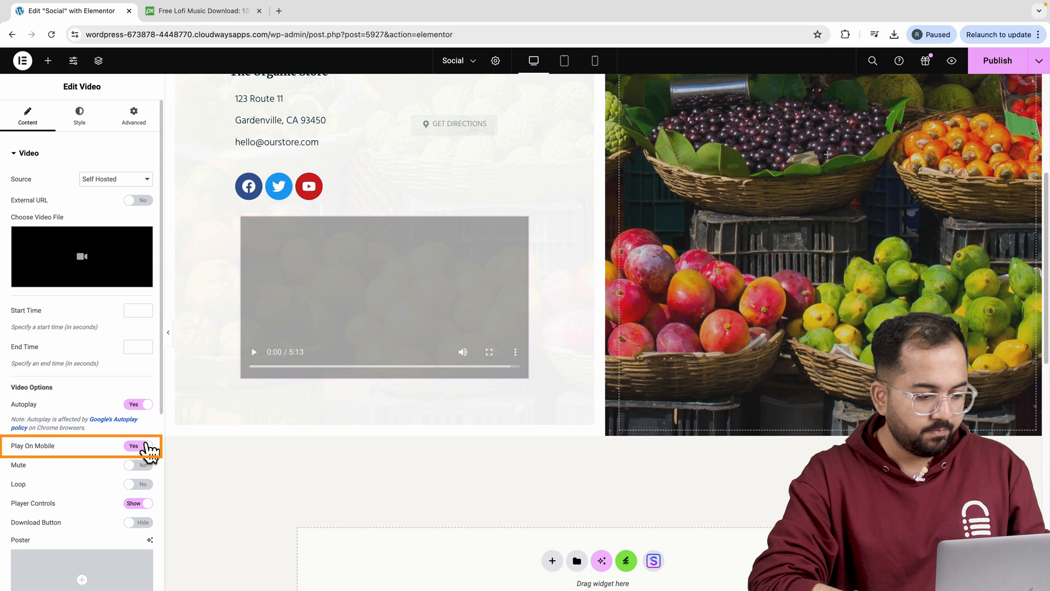
{"action": "mouse_move", "coordinate": [144, 489]}
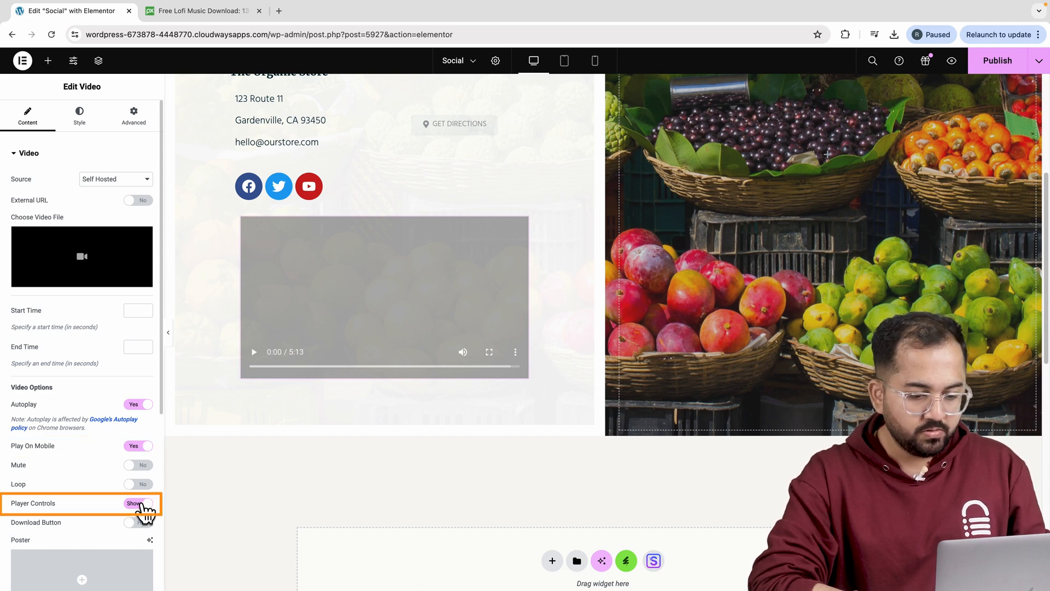
{"action": "left_click", "coordinate": [138, 503]}
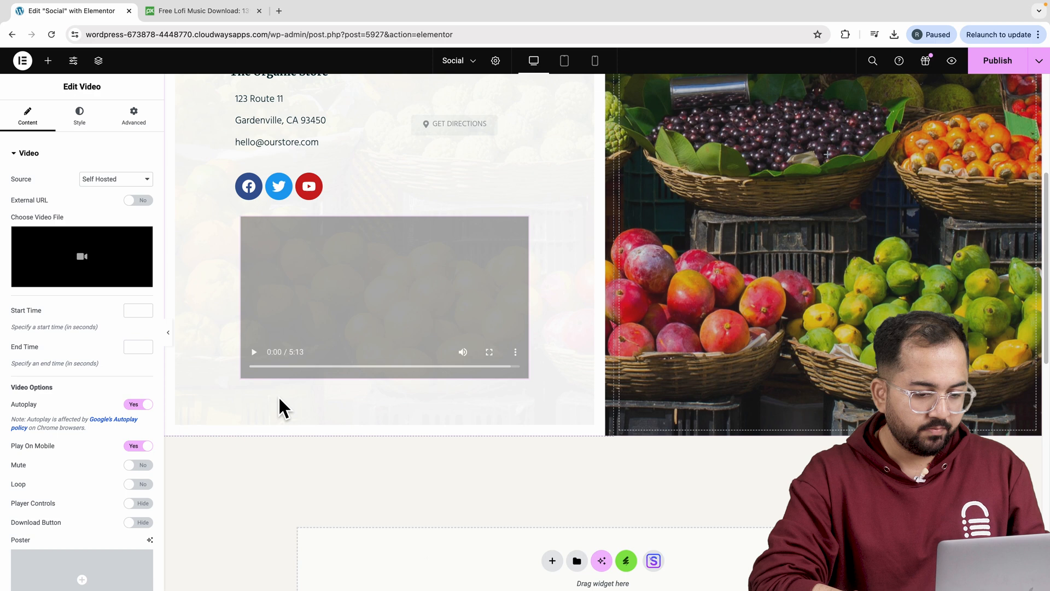
{"action": "left_click", "coordinate": [384, 297]}
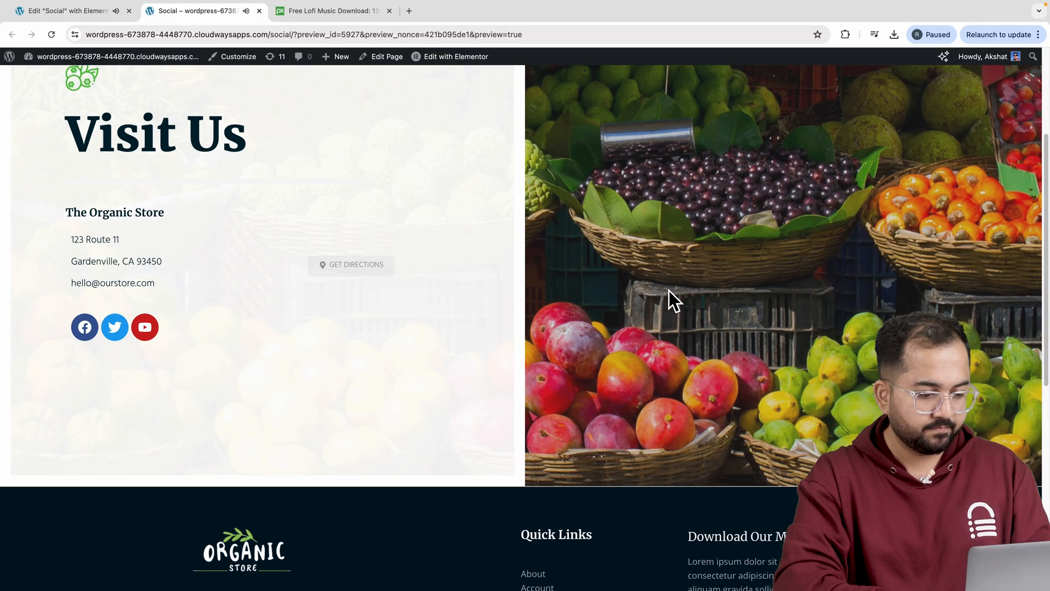
Step: Give the video a -5000 px top margin and publish the page
{"action": "scroll", "scroll_direction": "up", "scroll_amount": 3}
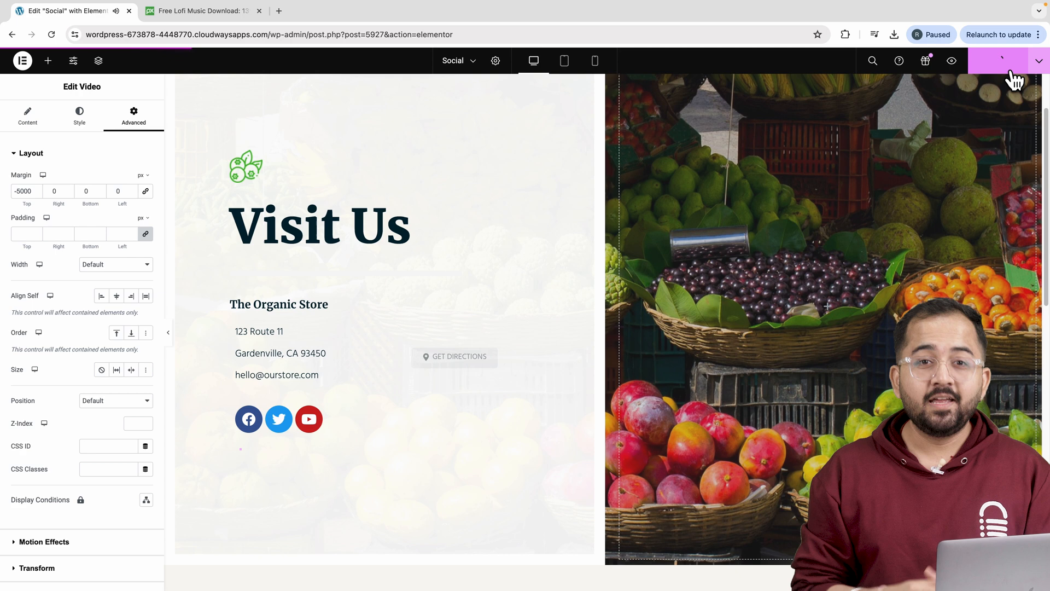
{"action": "left_click", "coordinate": [48, 60]}
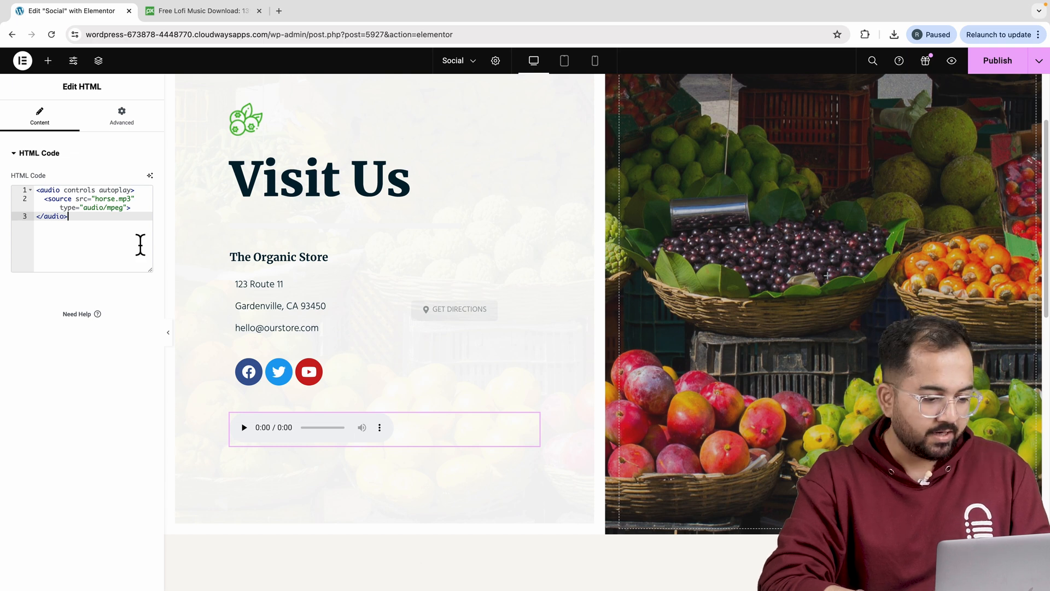
Step: Add an HTML widget with an <audio controls autoplay> mp3 snippet, then return to admin
{"action": "left_click", "coordinate": [332, 11]}
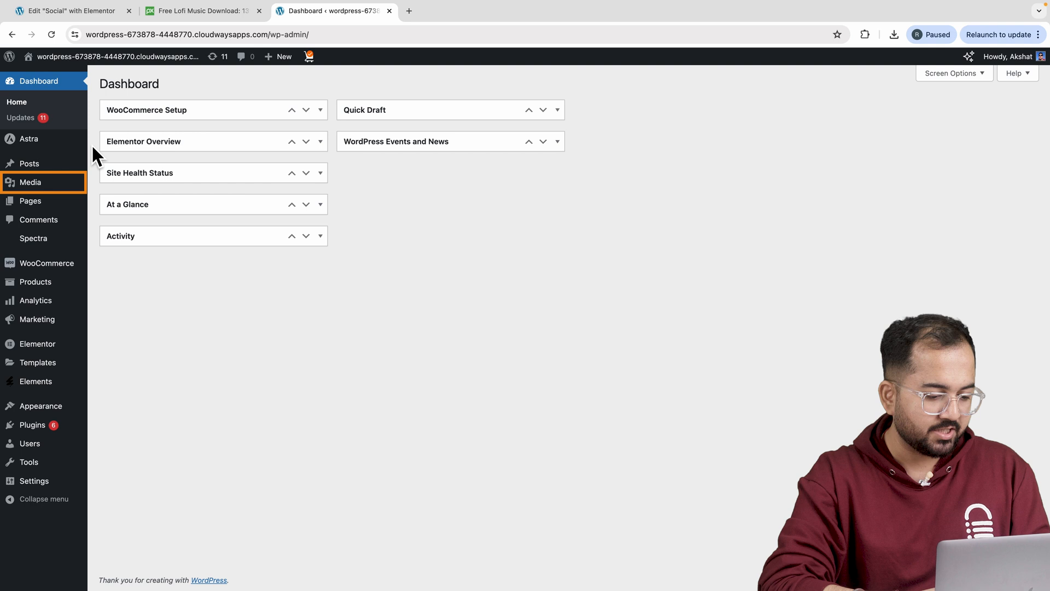
Step: Copy the summer-rain-lofi-vibes-216043-2.mp3 URL from Media Library
{"action": "left_click", "coordinate": [30, 183]}
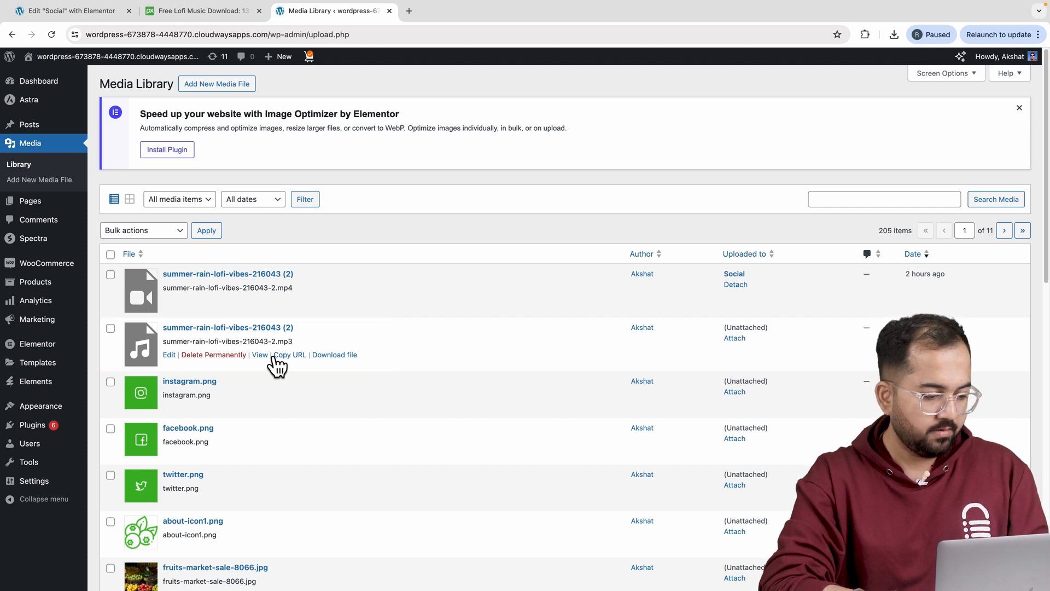
{"action": "left_click", "coordinate": [288, 355]}
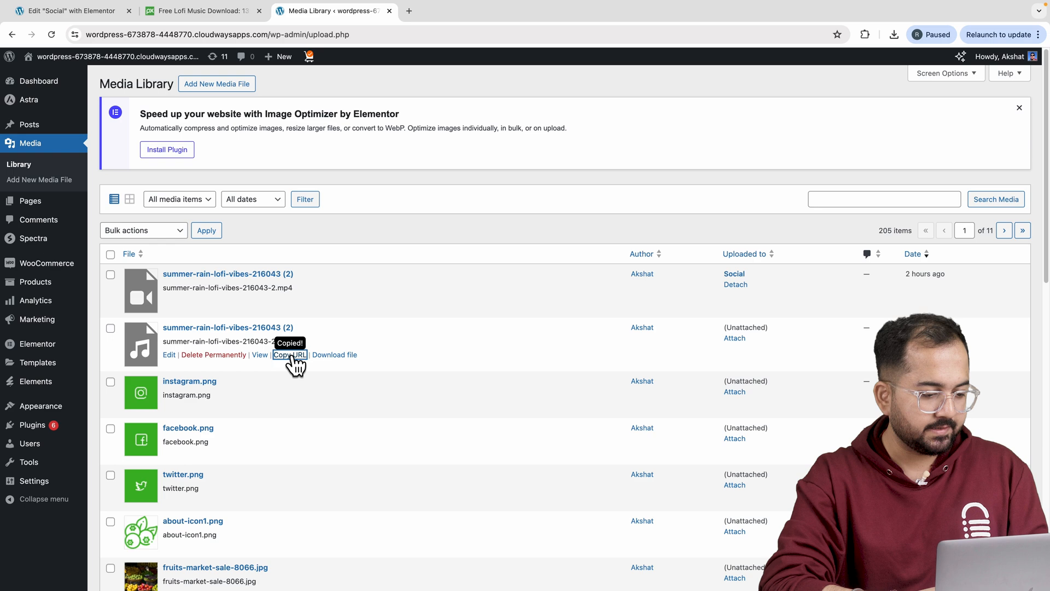
{"action": "left_click", "coordinate": [71, 11]}
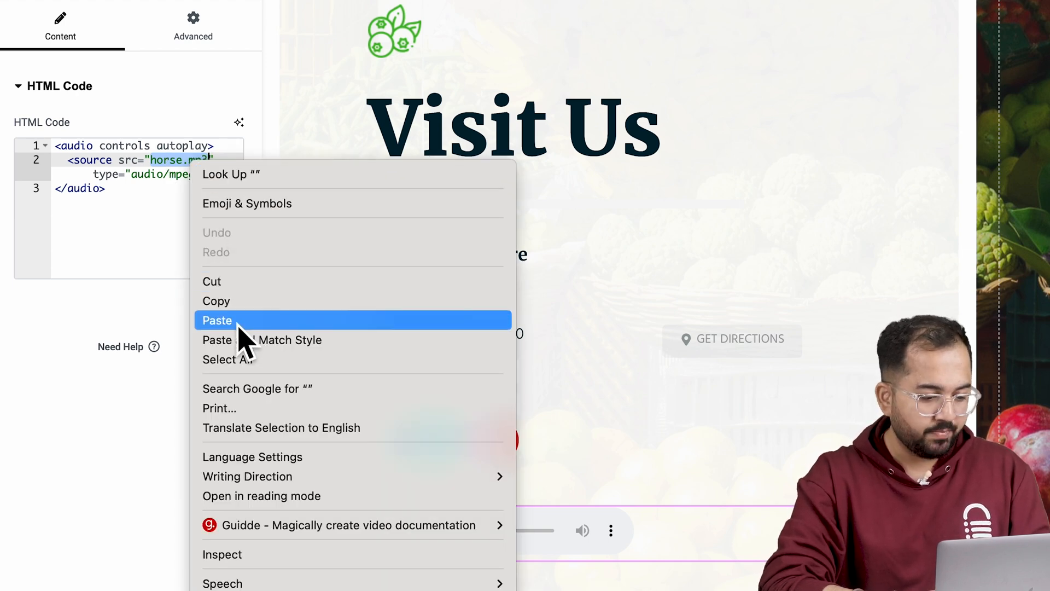
Step: Paste the lofi mp3 link over horse.mp3 in the HTML code's src
{"action": "left_click", "coordinate": [217, 320]}
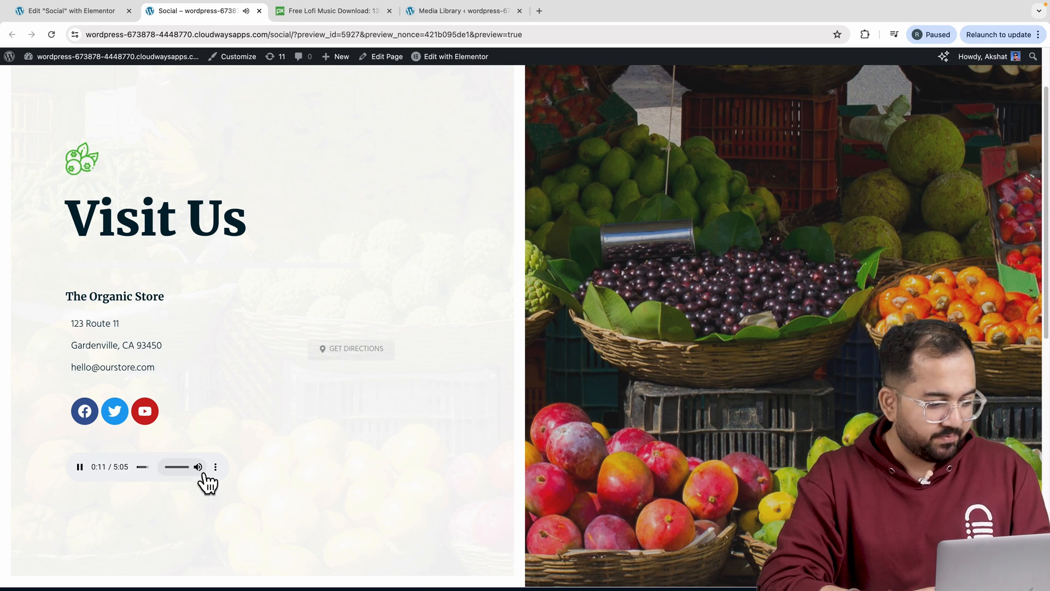
Step: Confirm the preview plays the 5:05 lofi track, then return to the editor
{"action": "left_click", "coordinate": [215, 467]}
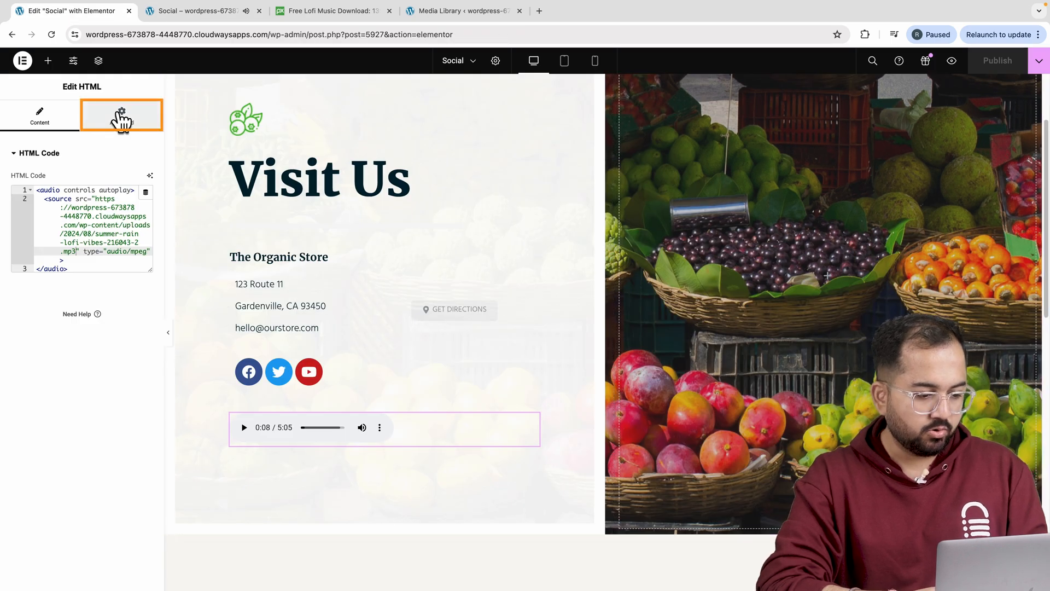
Step: Set the HTML audio widget's Position to Fixed, anchored left horizontally and bottom vertically
{"action": "left_click", "coordinate": [122, 116]}
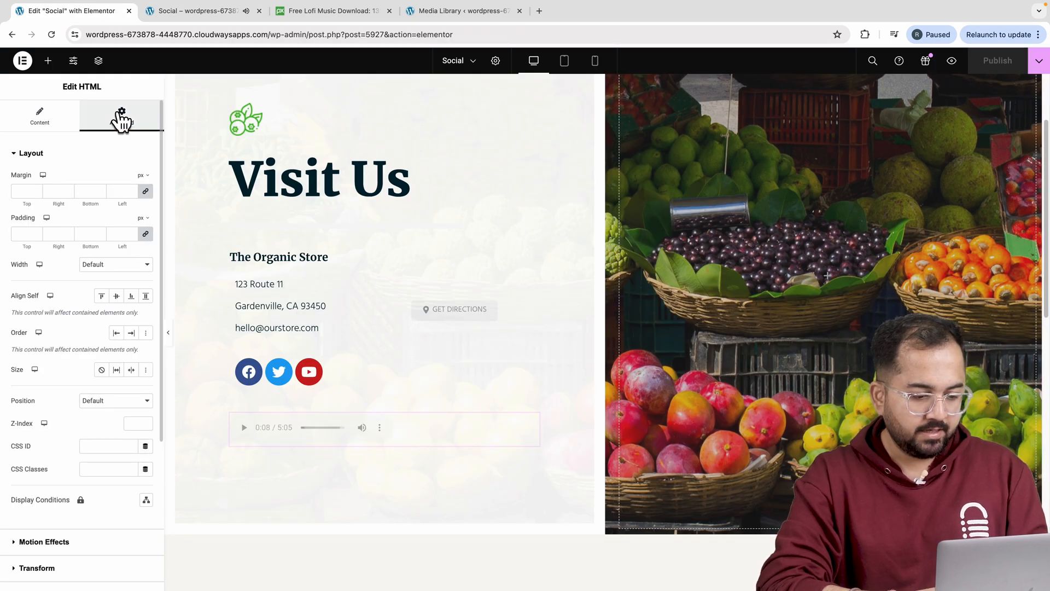
{"action": "left_click", "coordinate": [114, 400]}
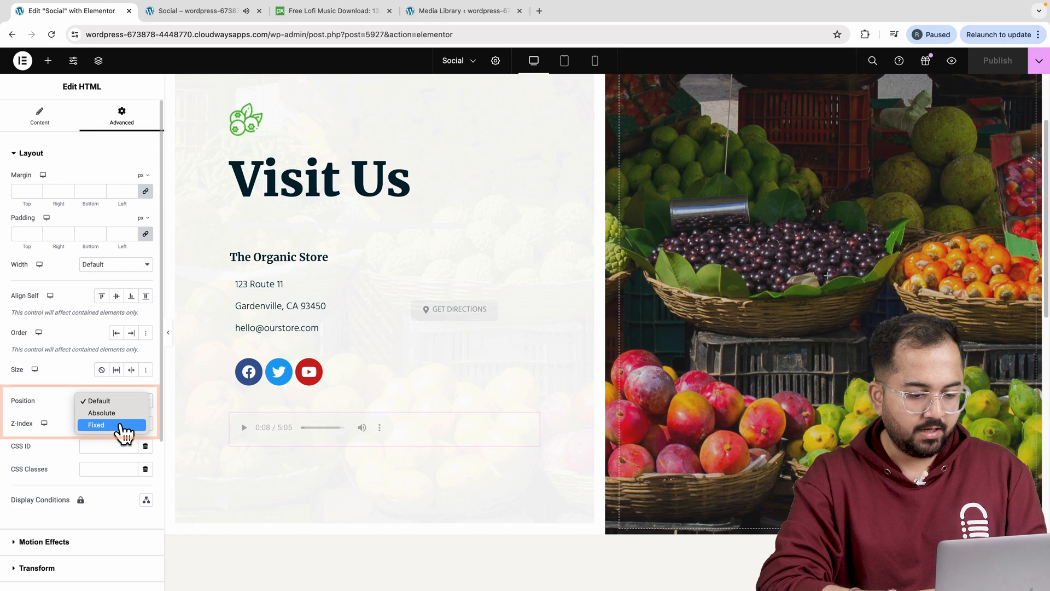
{"action": "left_click", "coordinate": [116, 400]}
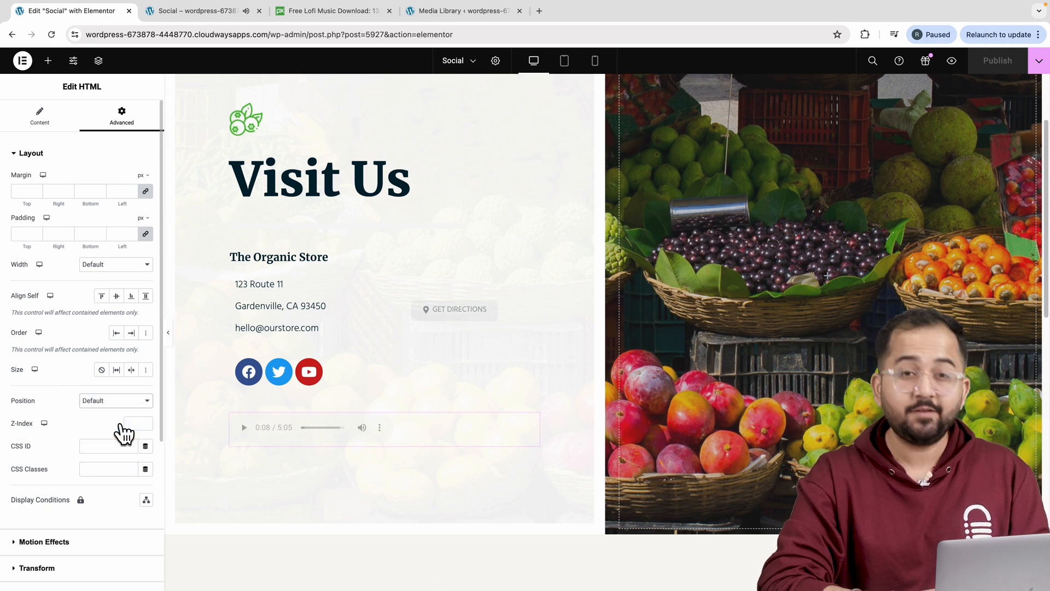
{"action": "left_click", "coordinate": [114, 400]}
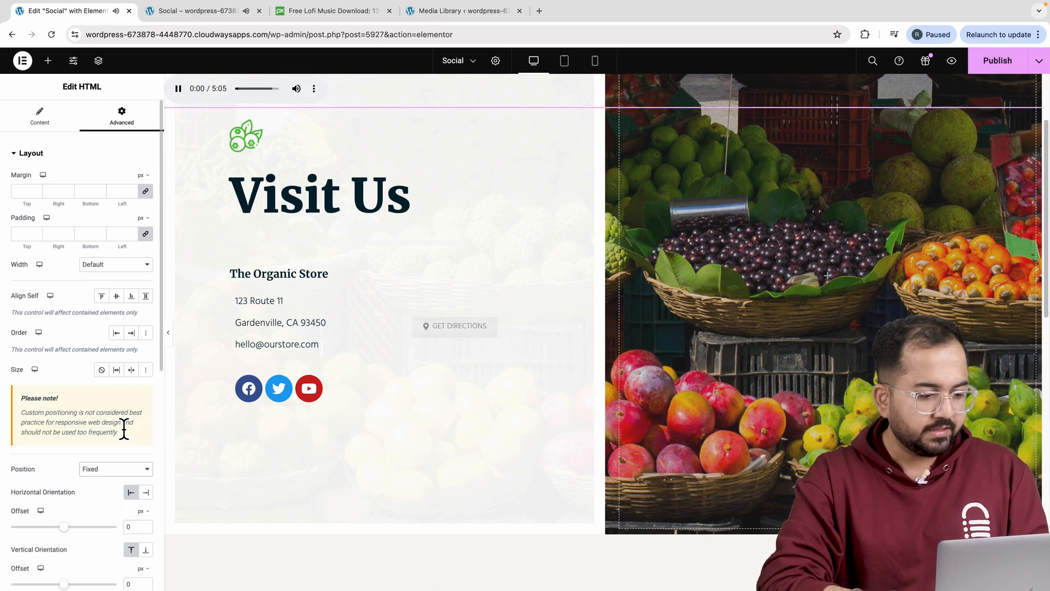
{"action": "scroll", "scroll_direction": "down", "scroll_amount": 3}
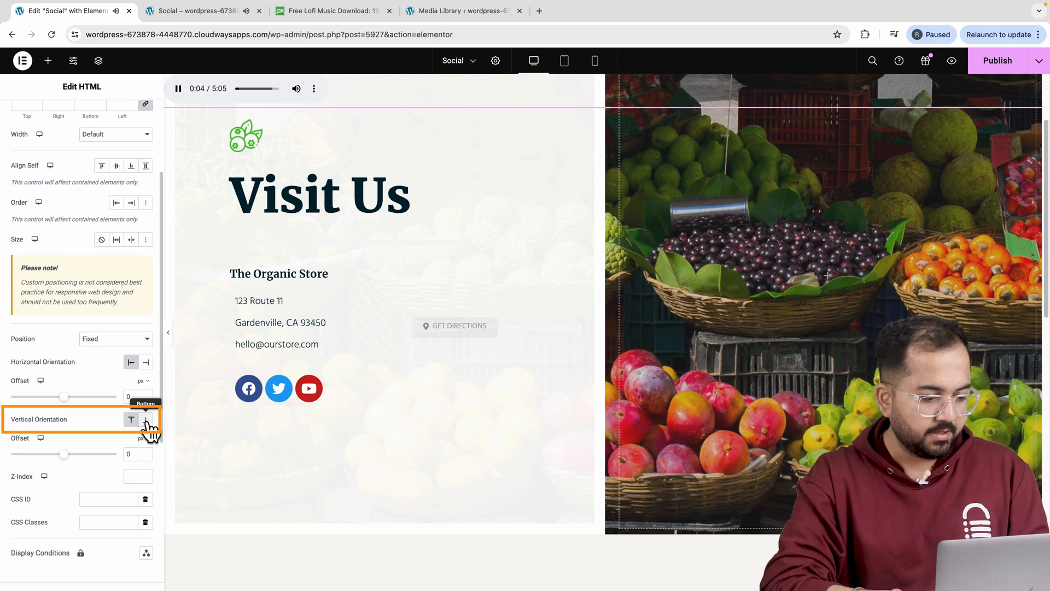
{"action": "left_click", "coordinate": [145, 418]}
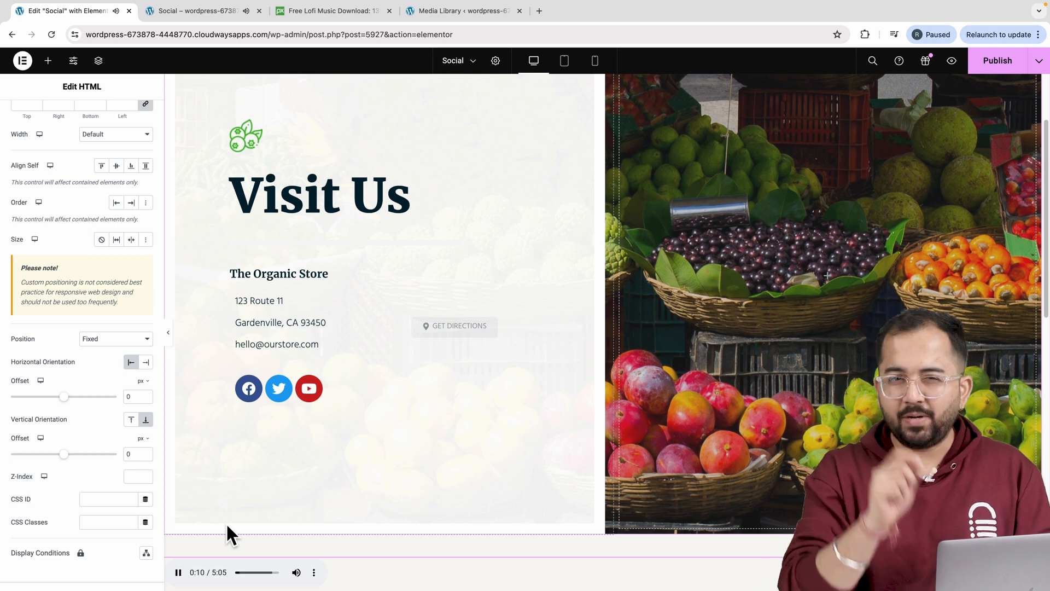
{"action": "mouse_move", "coordinate": [297, 478]}
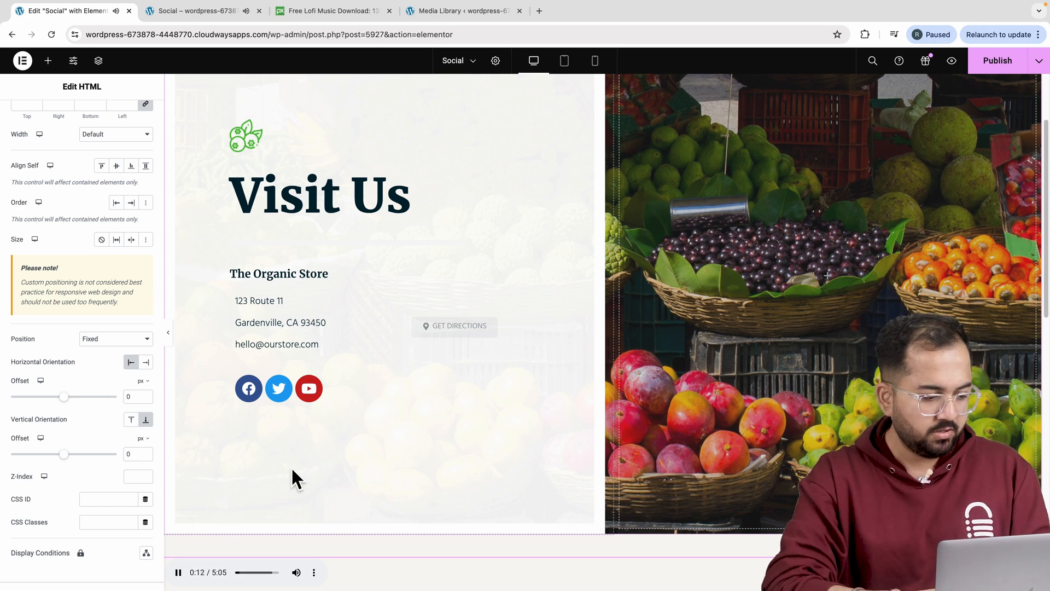
Step: Add the CSS class 'player-size' to the audio widget
{"action": "scroll", "scroll_direction": "down", "scroll_amount": 3}
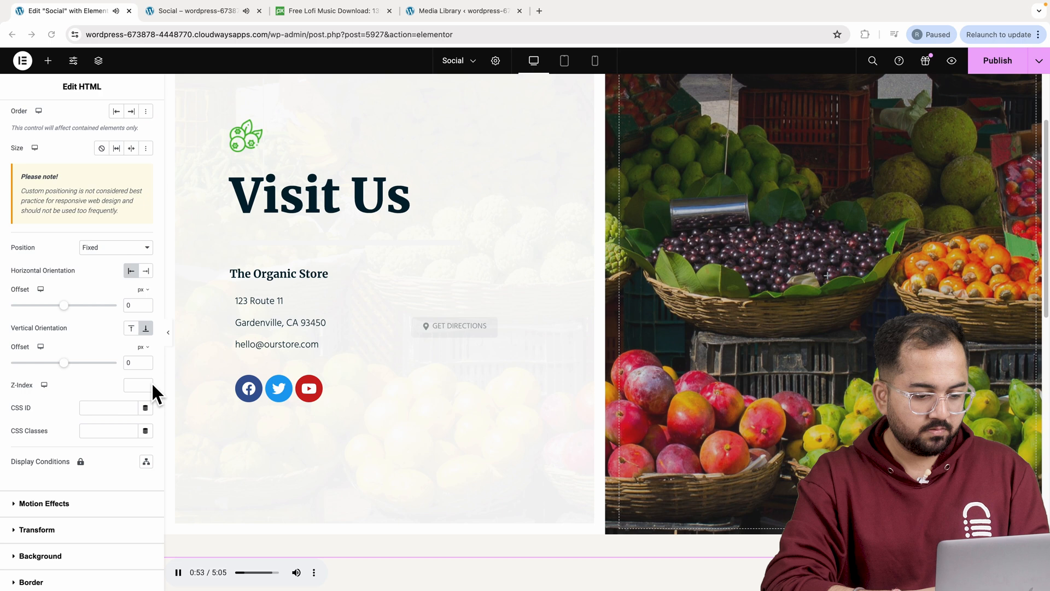
{"action": "left_click", "coordinate": [107, 430]}
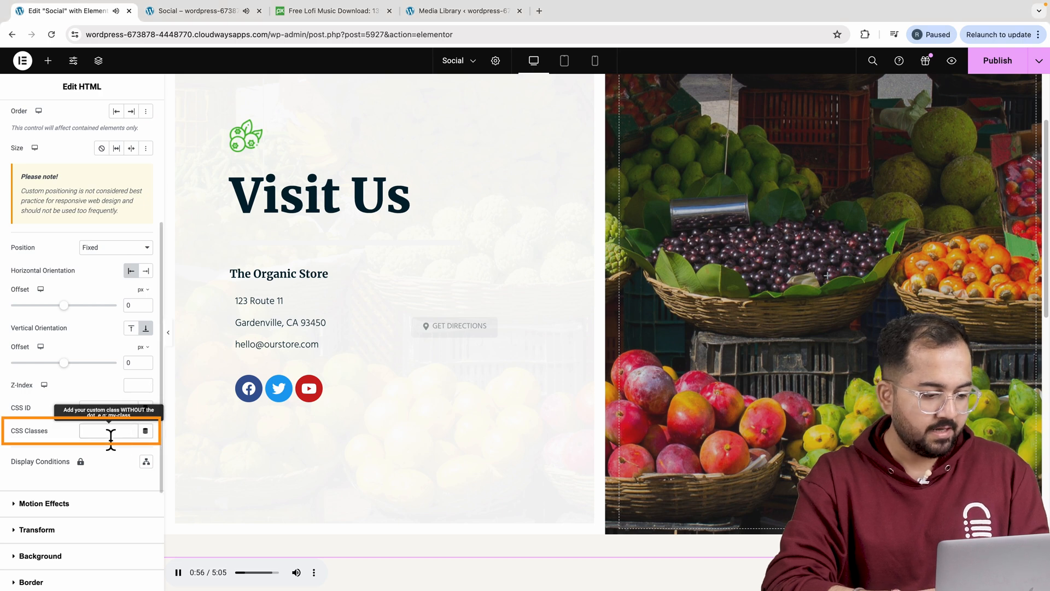
{"action": "type", "text": "player-size"}
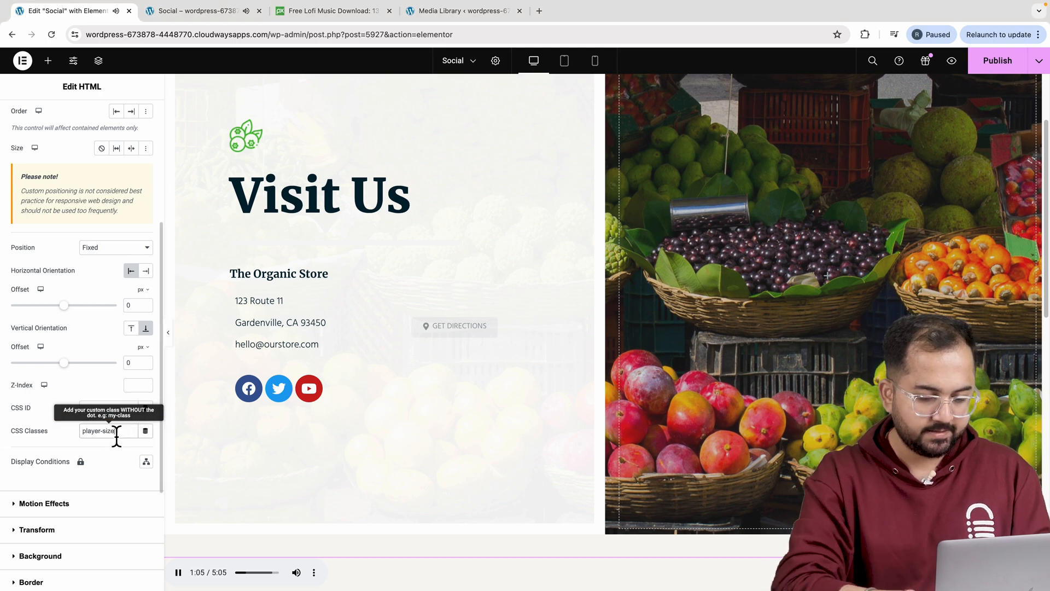
{"action": "mouse_move", "coordinate": [207, 447]}
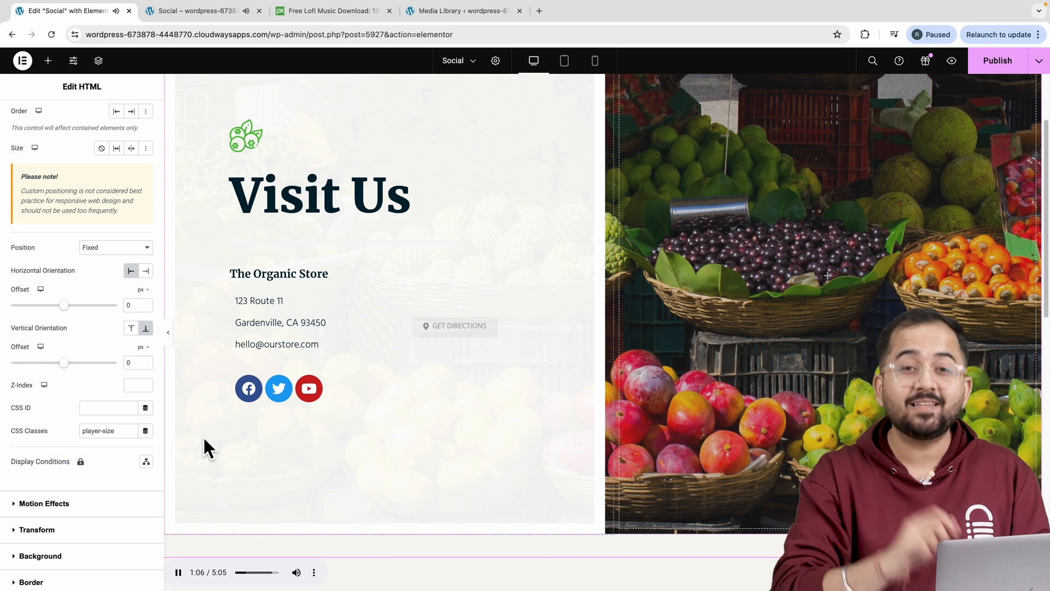
{"action": "mouse_move", "coordinate": [997, 60]}
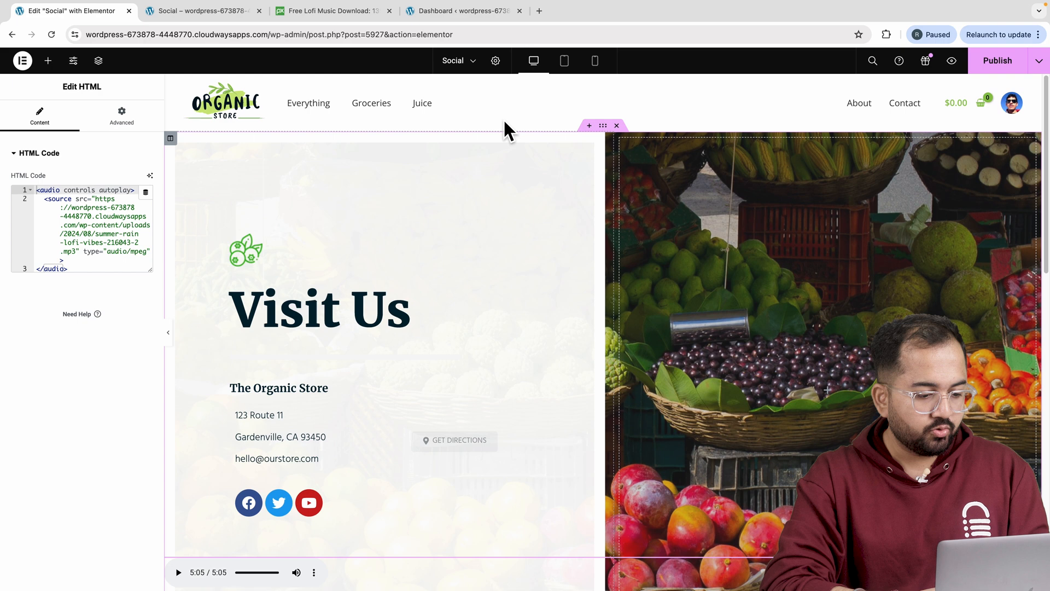
Step: Open the WordPress Customizer from the dashboard via Appearance > Customize
{"action": "left_click", "coordinate": [460, 11]}
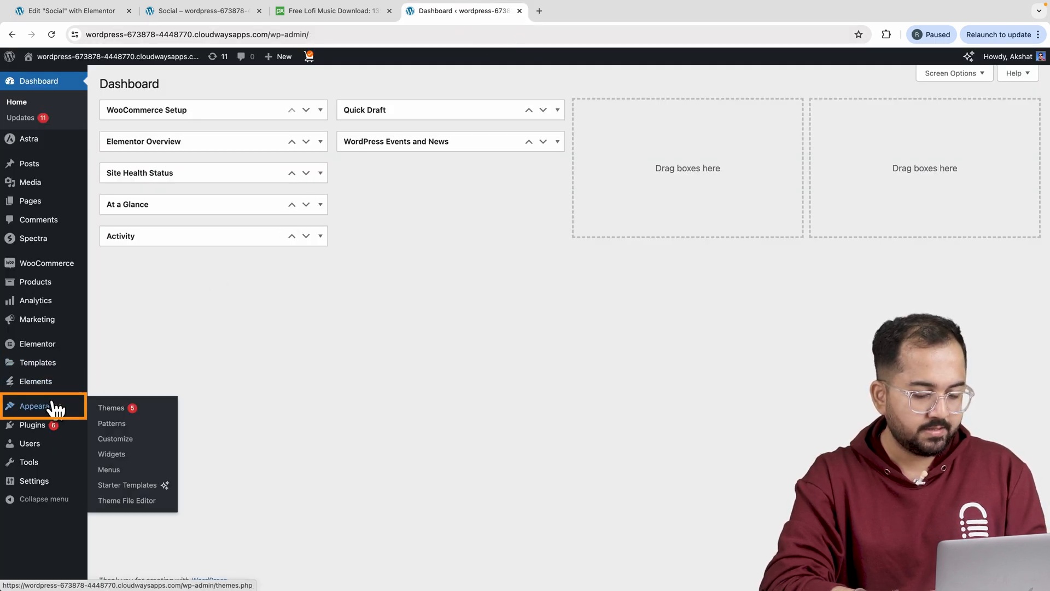
{"action": "left_click", "coordinate": [115, 439]}
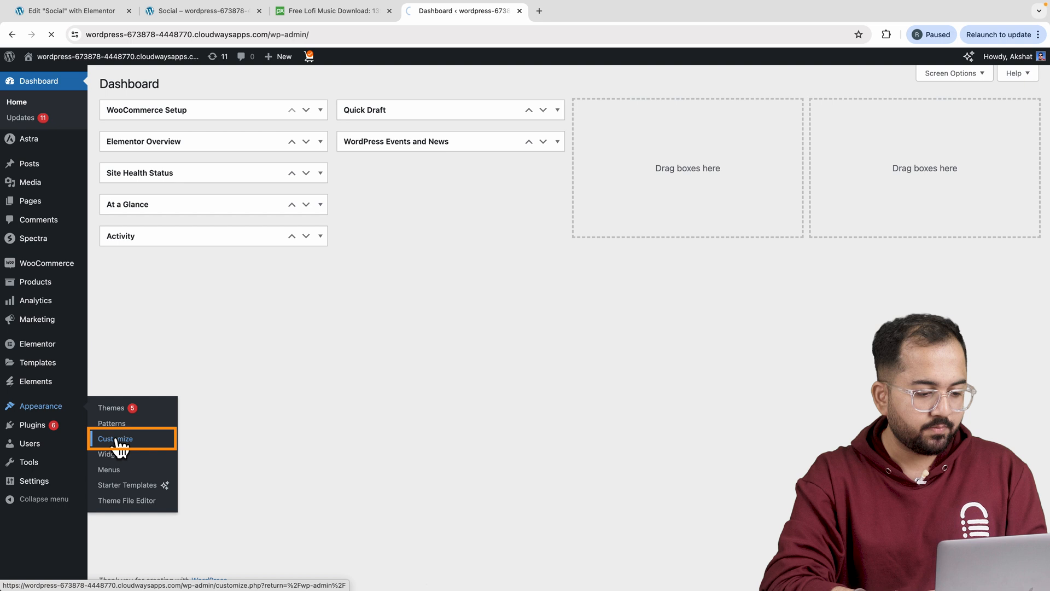
{"action": "left_click", "coordinate": [114, 438]}
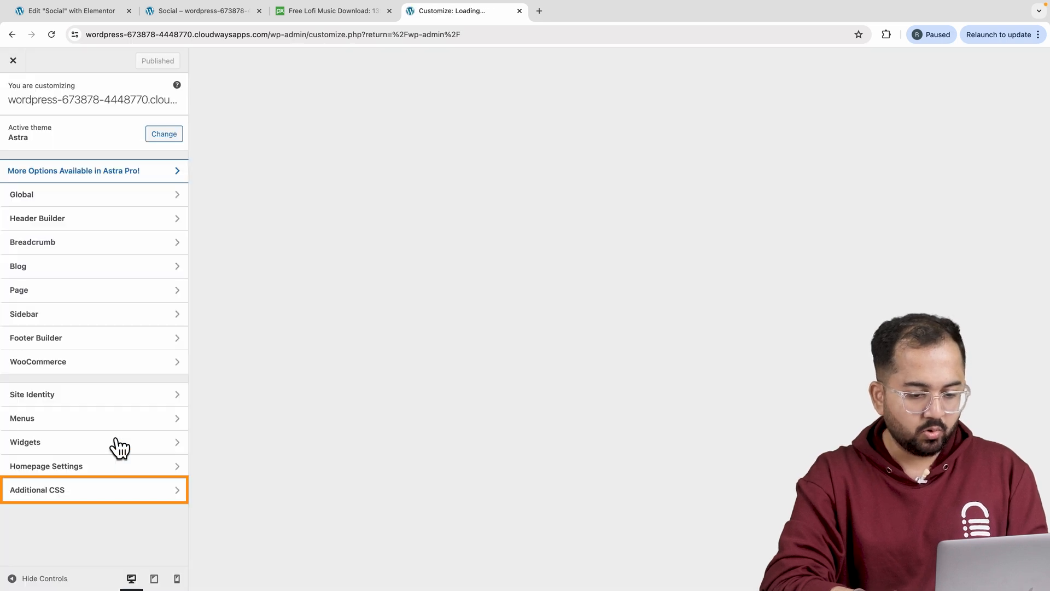
Step: Publish Additional CSS making .player-size 48px wide, 55px tall, with 500px border-radius
{"action": "left_click", "coordinate": [94, 489]}
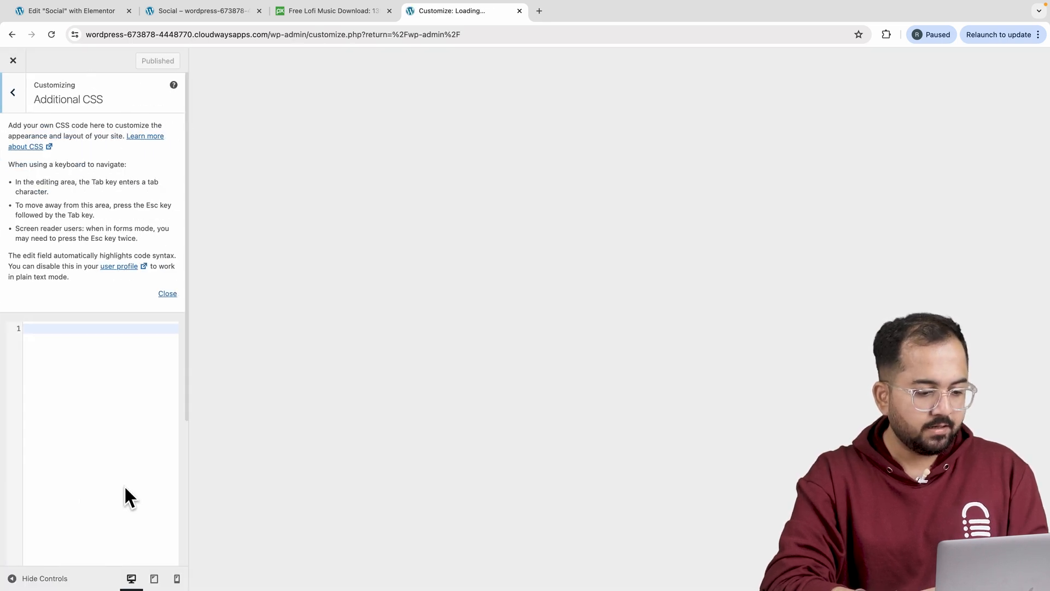
{"action": "left_click", "coordinate": [94, 333]}
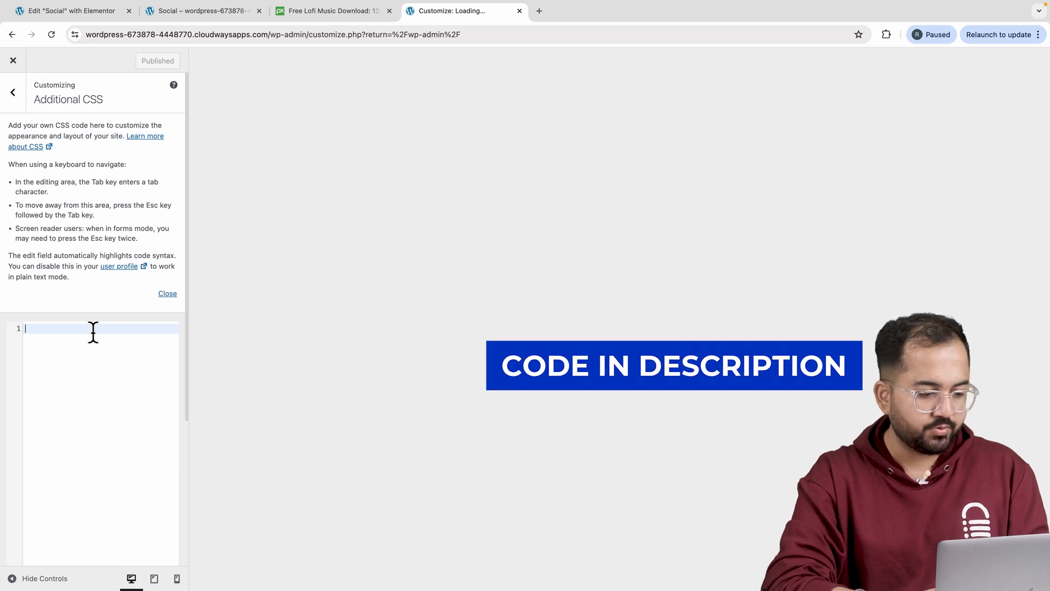
{"action": "type", "text": ".player-size {"}
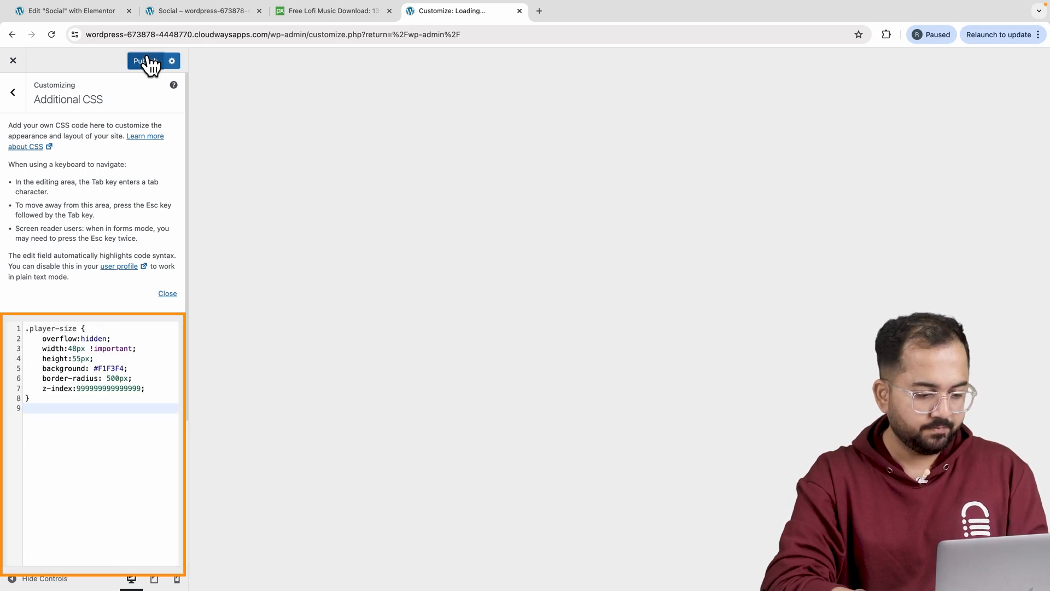
{"action": "left_click", "coordinate": [146, 61]}
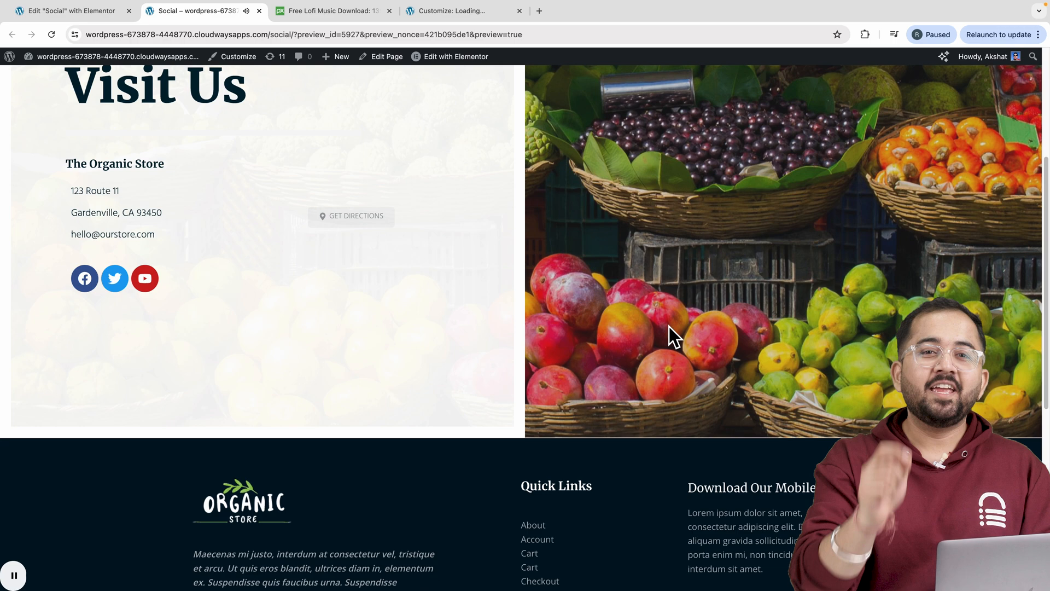
{"action": "scroll", "scroll_direction": "down", "scroll_amount": 3}
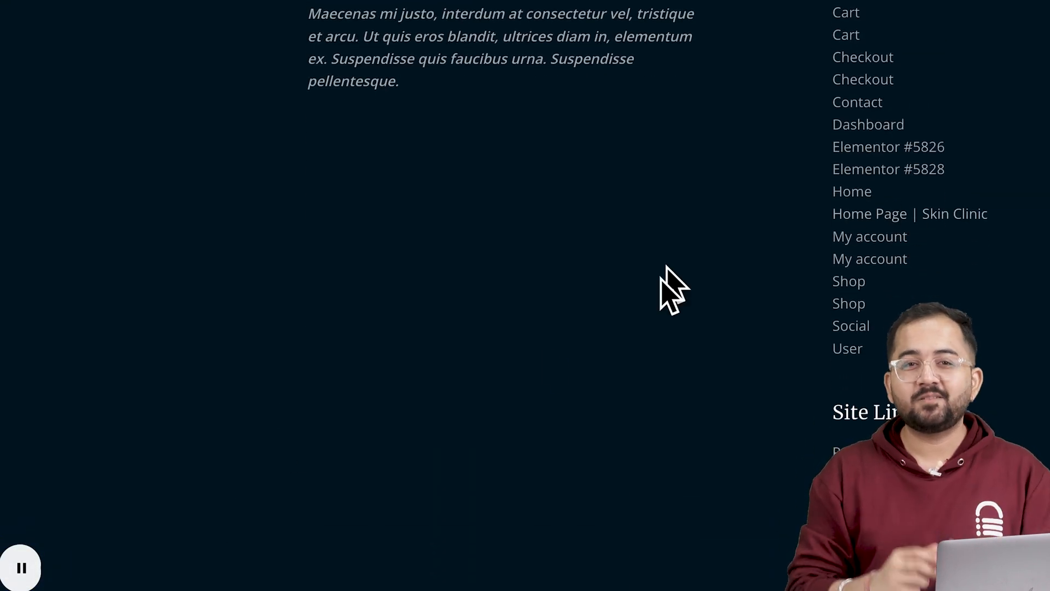